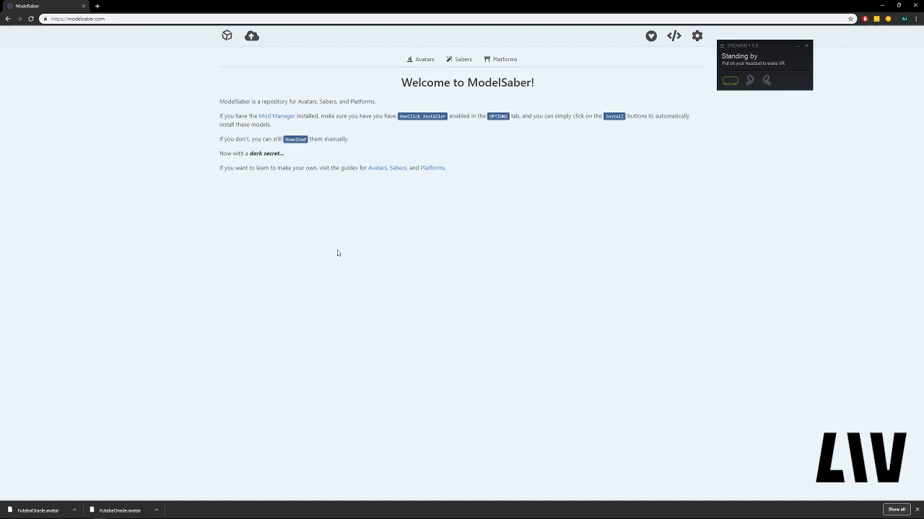
{"action": "mouse_move", "coordinate": [331, 248]}
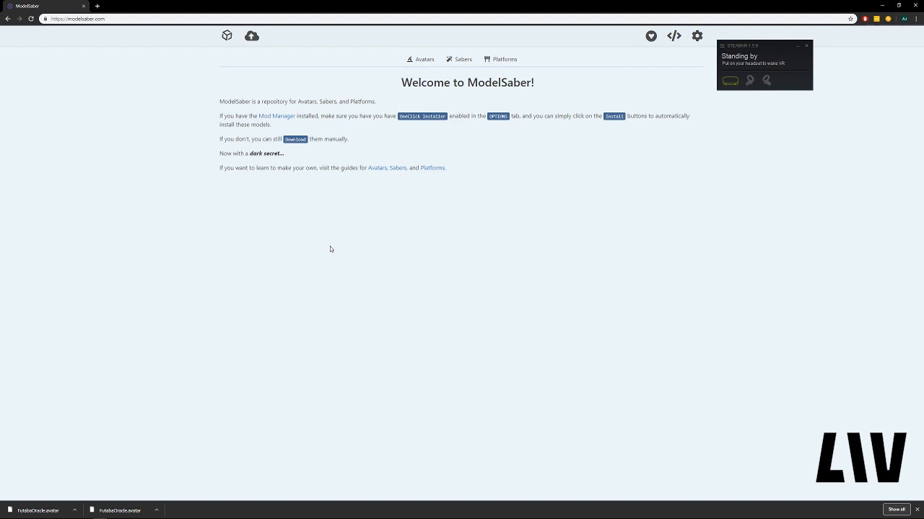
{"action": "mouse_move", "coordinate": [442, 234]}
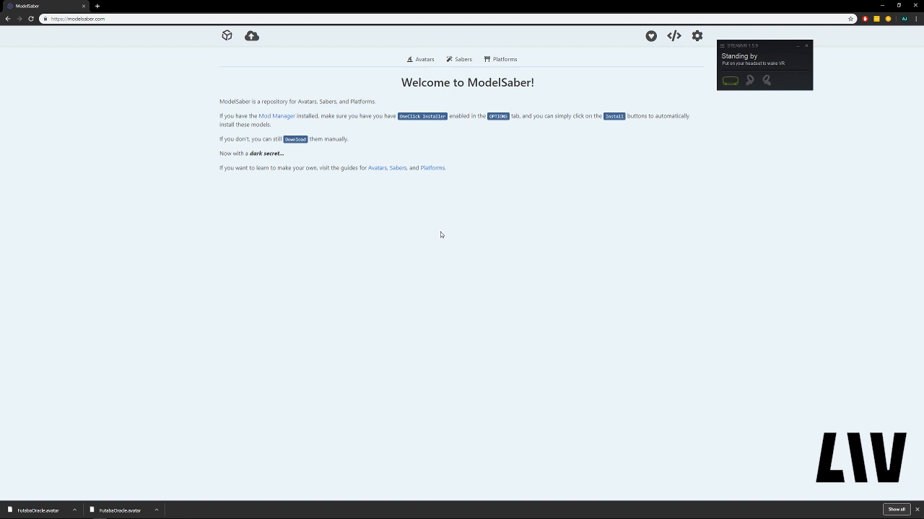
- Browse the ModelSaber Avatars gallery and download an avatar's .avatar file, then return to Steam
{"action": "left_click", "coordinate": [75, 19]}
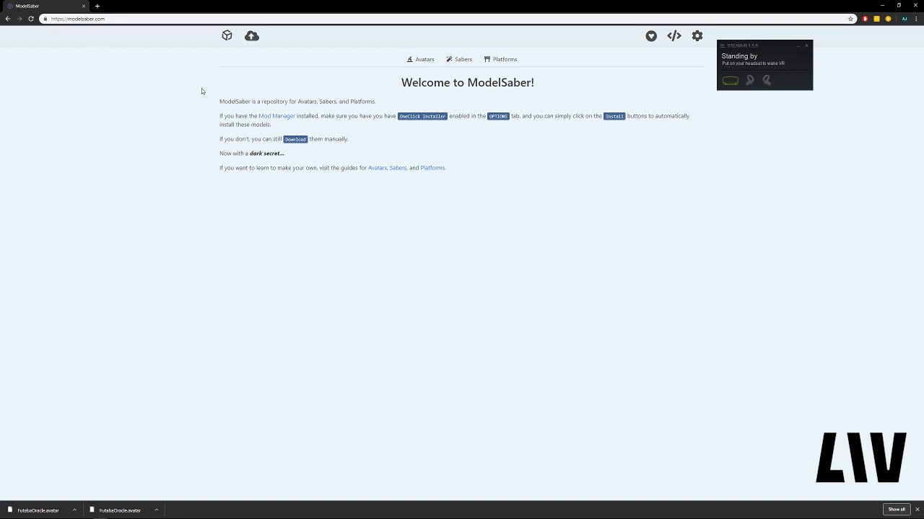
{"action": "mouse_move", "coordinate": [188, 101]}
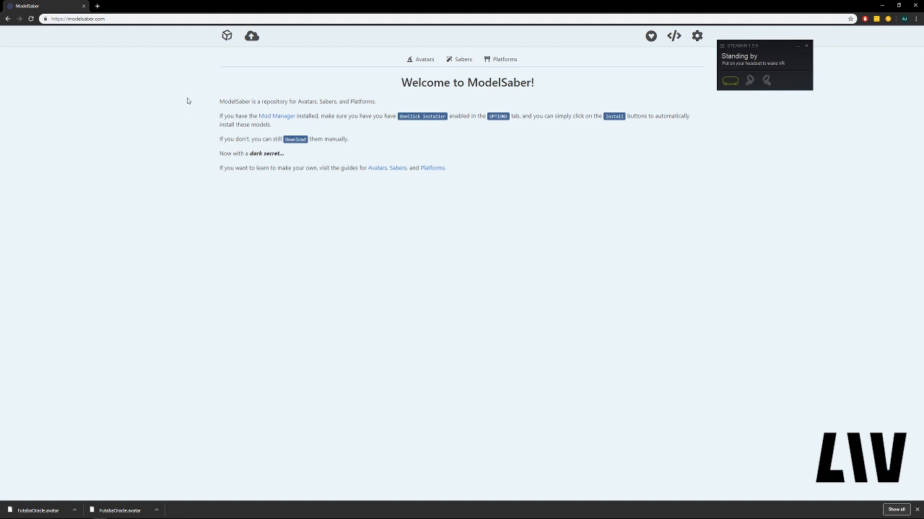
{"action": "mouse_move", "coordinate": [424, 59]}
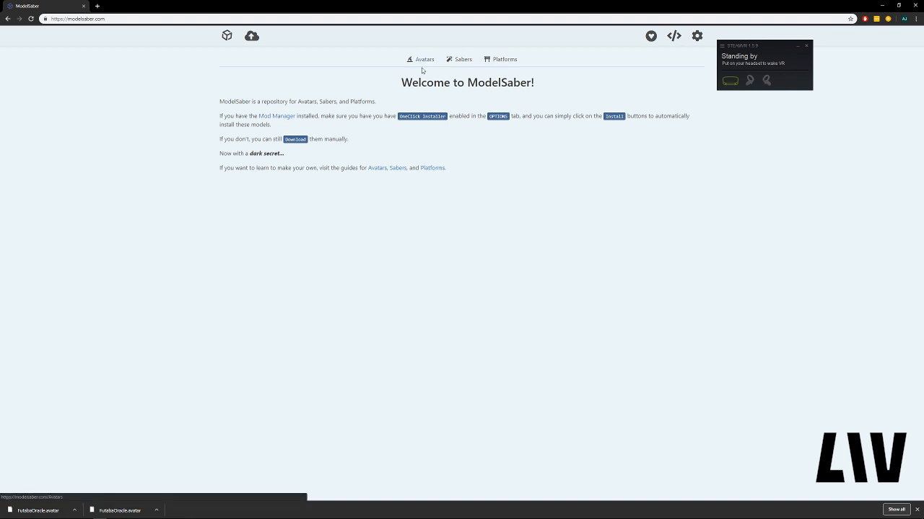
{"action": "left_click", "coordinate": [425, 59]}
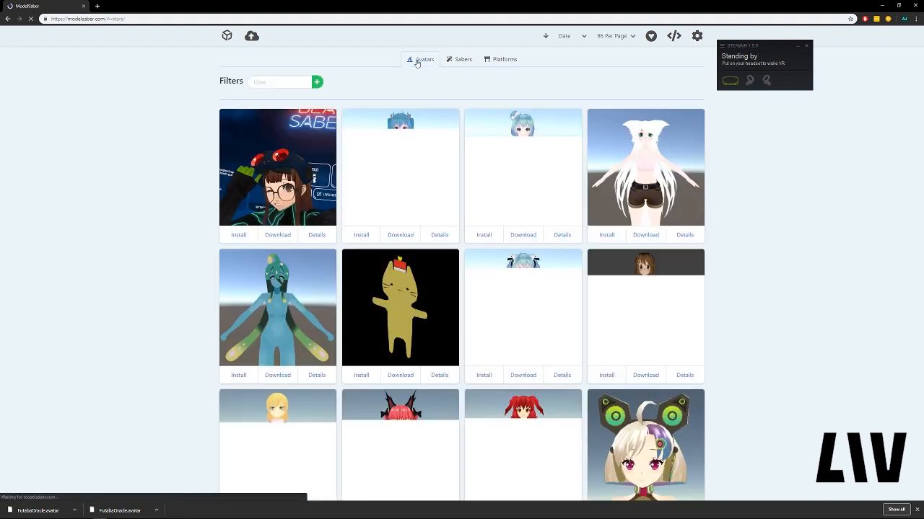
{"action": "scroll", "scroll_direction": "down", "scroll_amount": 3}
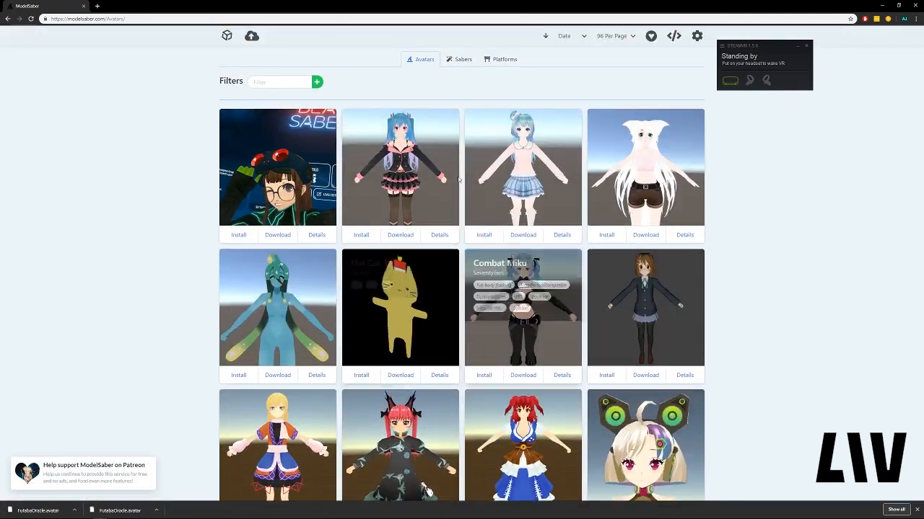
{"action": "right_click", "coordinate": [277, 233]}
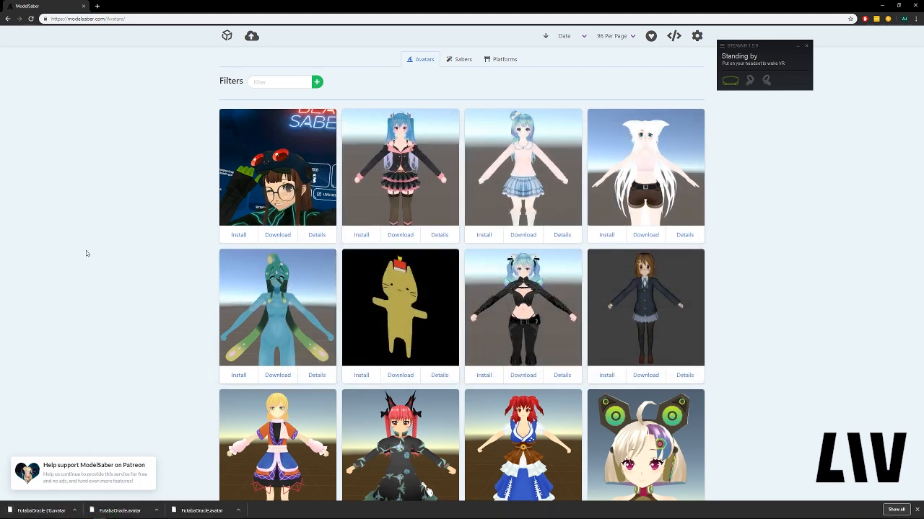
{"action": "key", "text": "alt+tab"}
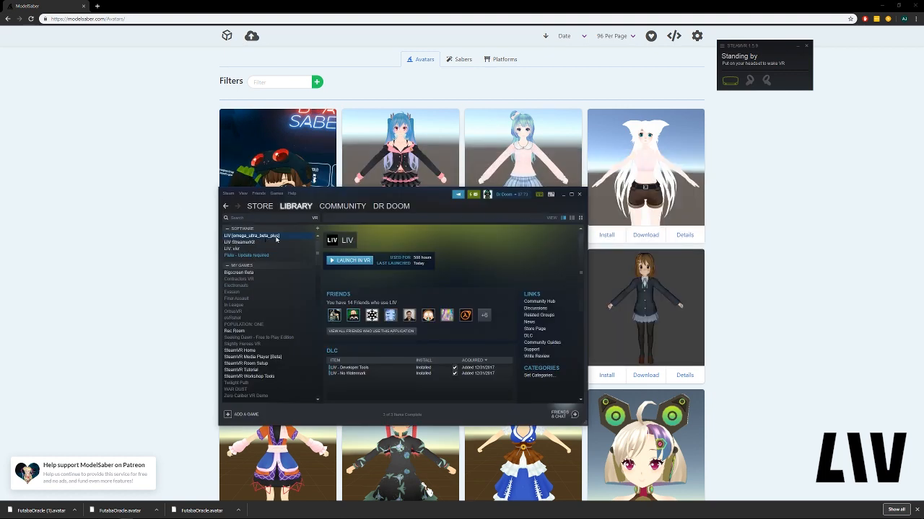
- Launch LIV from its entry in the Steam library
{"action": "right_click", "coordinate": [253, 237]}
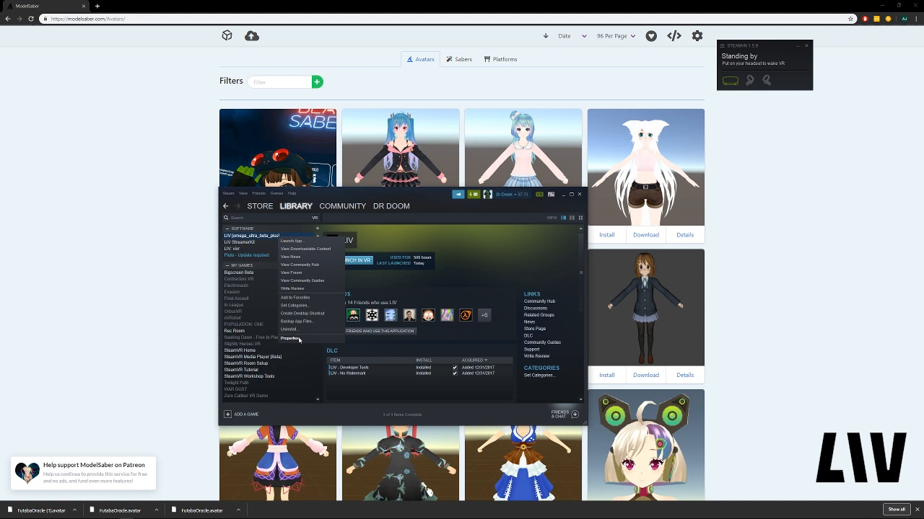
{"action": "left_click", "coordinate": [290, 338]}
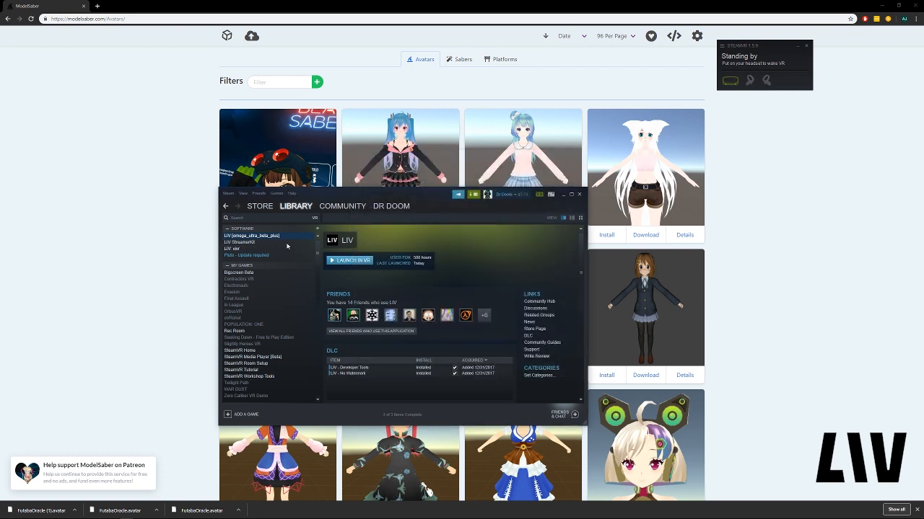
{"action": "left_click", "coordinate": [350, 260]}
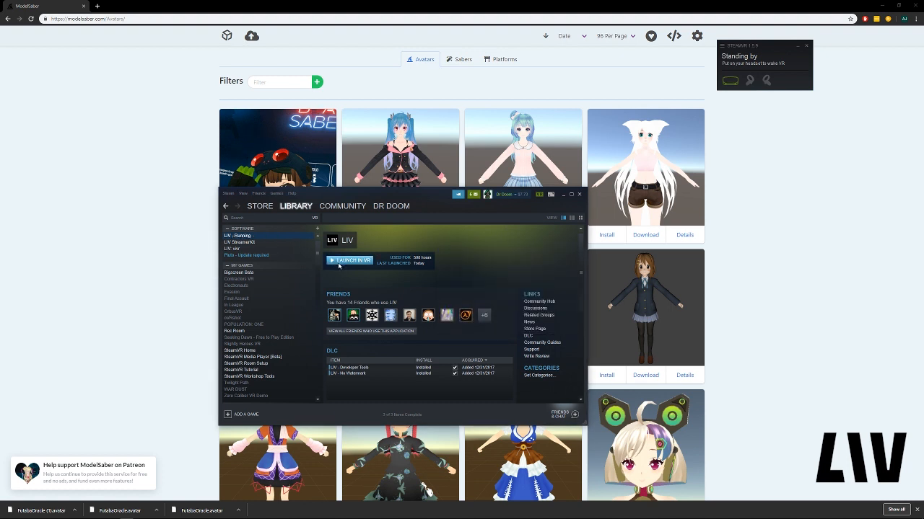
- Start the LIV app and launch its compositor from the welcome window
{"action": "left_click", "coordinate": [349, 260]}
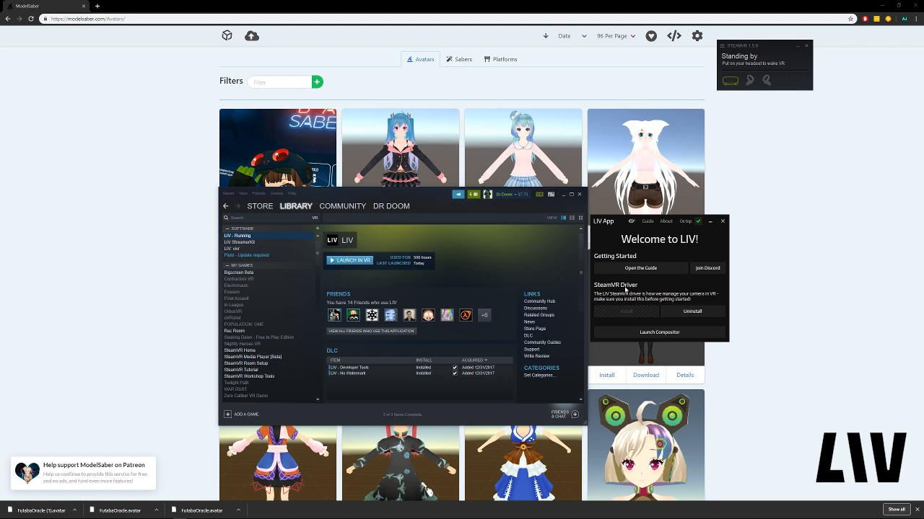
{"action": "mouse_move", "coordinate": [863, 122]}
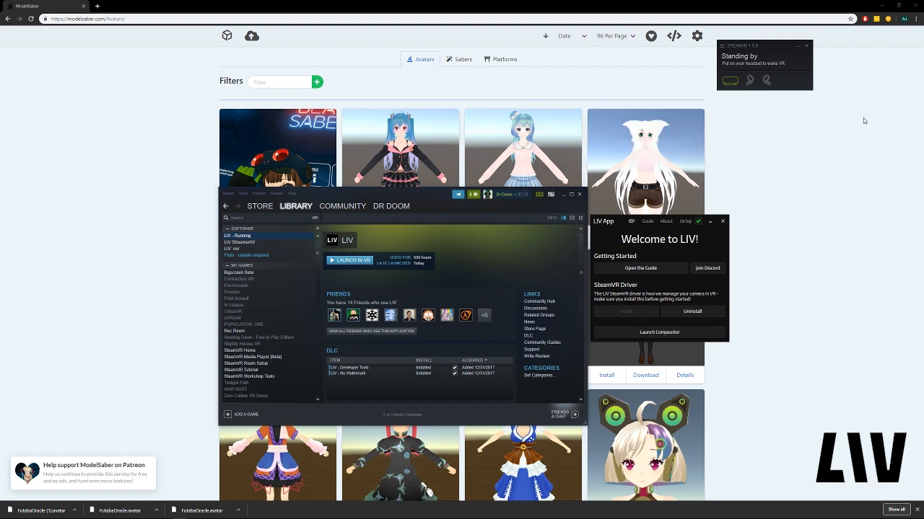
{"action": "mouse_move", "coordinate": [623, 323]}
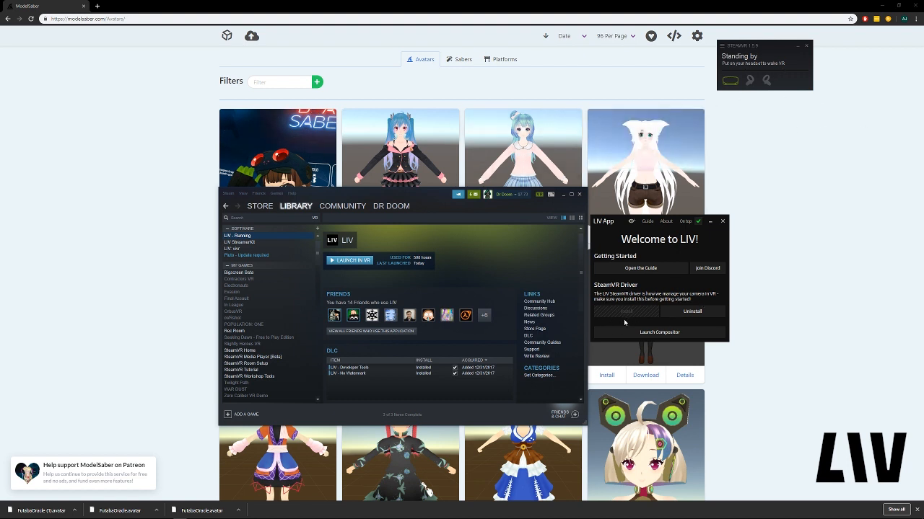
{"action": "left_click", "coordinate": [658, 332]}
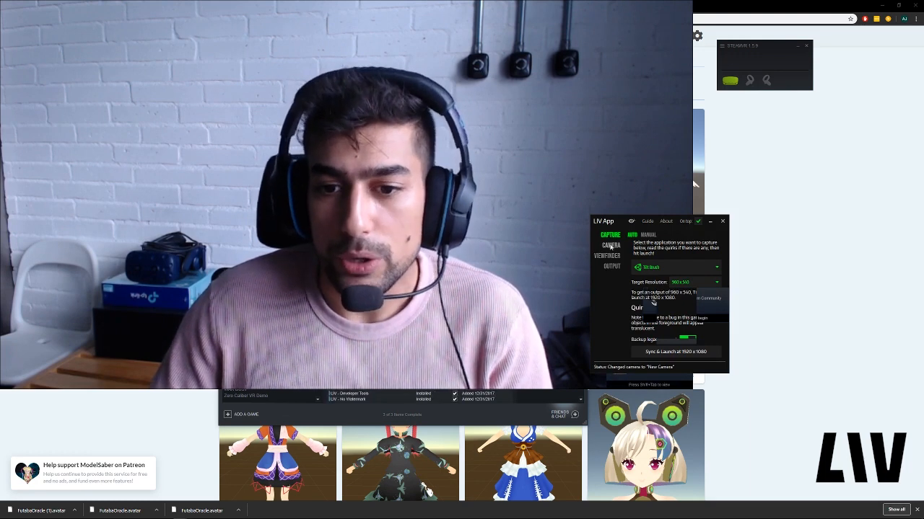
- Add a new Avatar-type camera profile named 'Ruler Dr Doom' and save it
{"action": "left_click", "coordinate": [610, 245]}
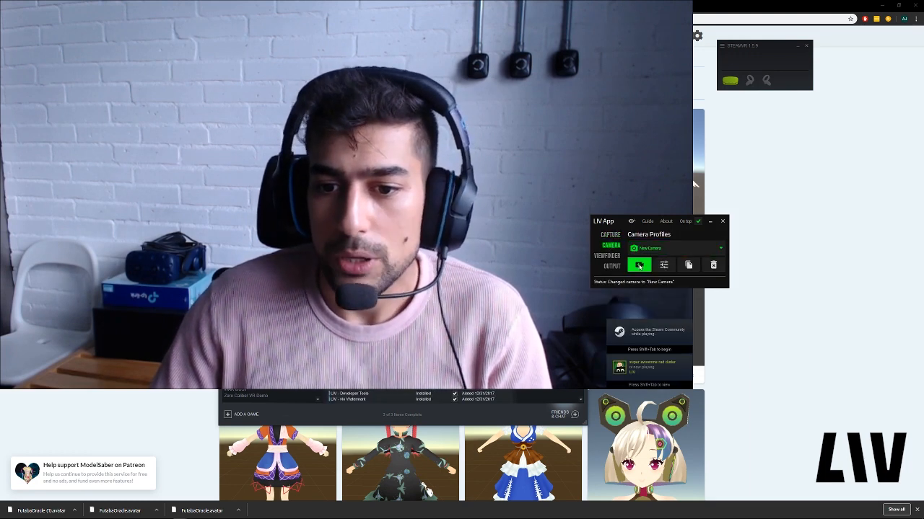
{"action": "left_click", "coordinate": [638, 266]}
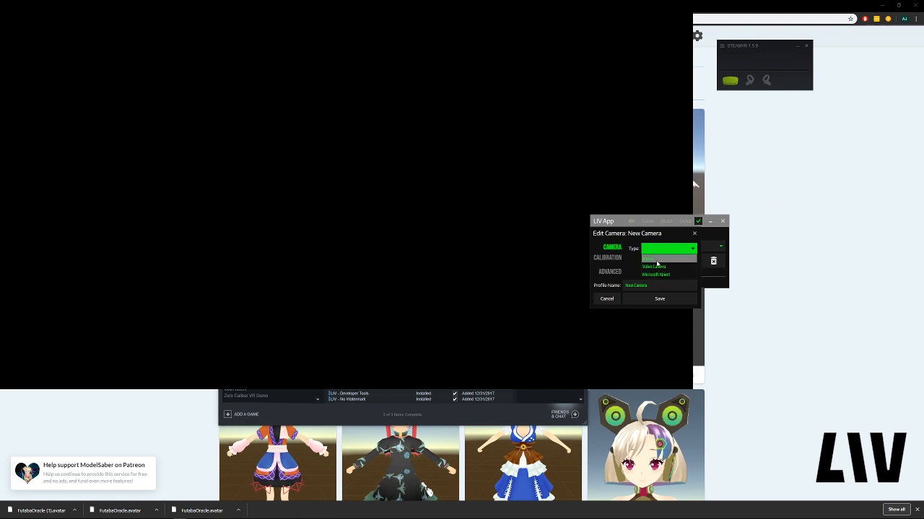
{"action": "left_click", "coordinate": [649, 257]}
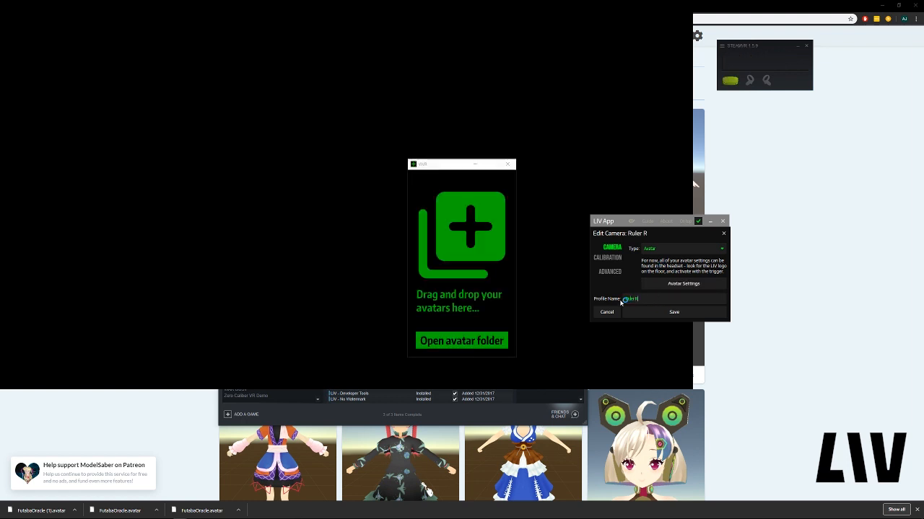
{"action": "type", "text": "Ruler Dr Doom"}
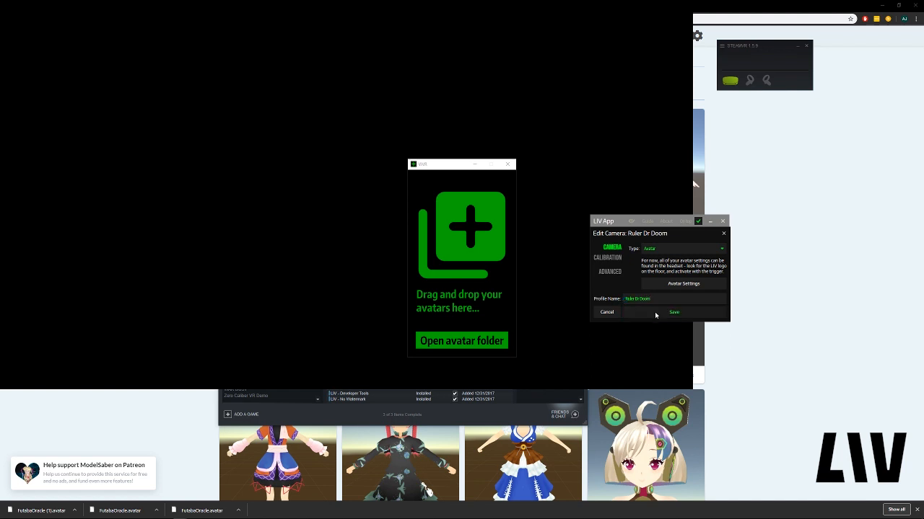
{"action": "left_click", "coordinate": [672, 312]}
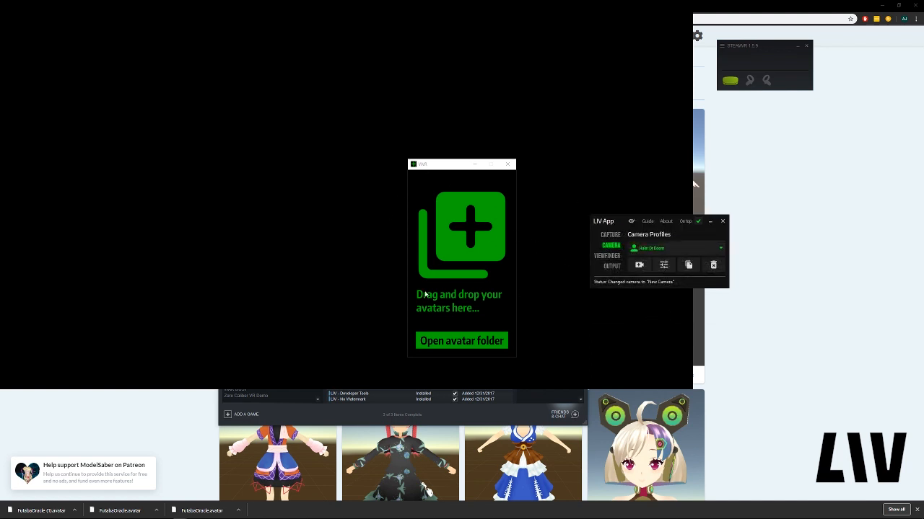
{"action": "mouse_move", "coordinate": [363, 294]}
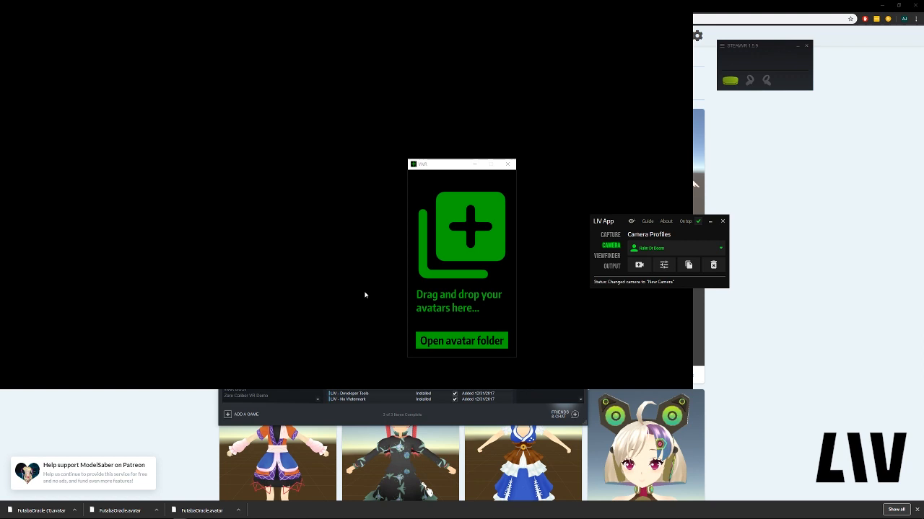
- Switch to the File Explorer folder holding the downloaded .avatar files
{"action": "key", "text": "alt+tab"}
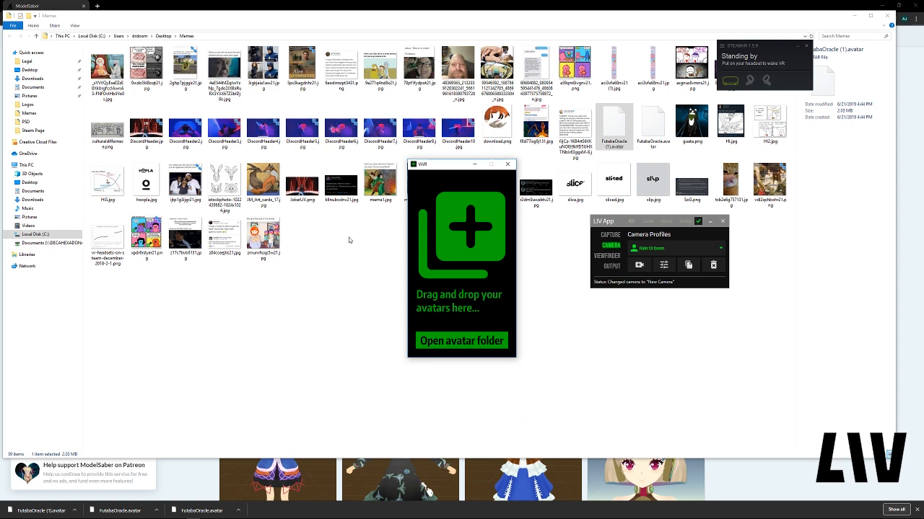
{"action": "mouse_move", "coordinate": [349, 238]}
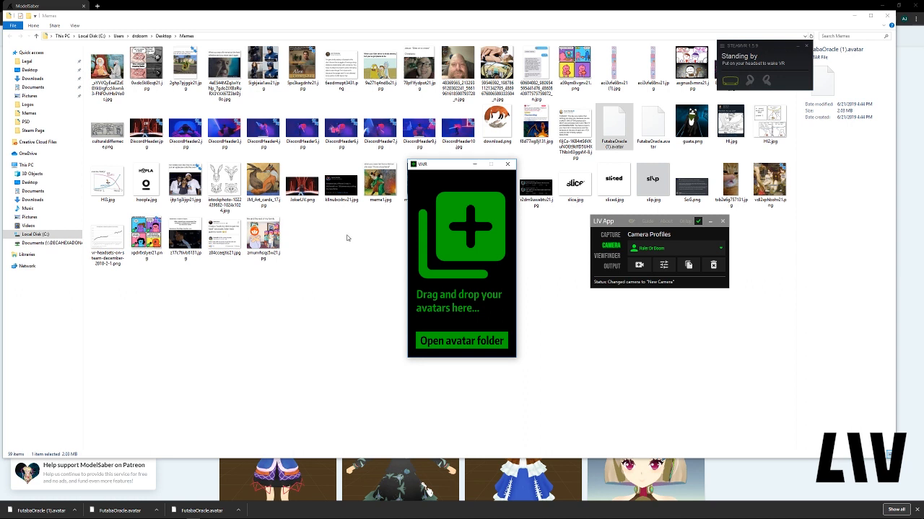